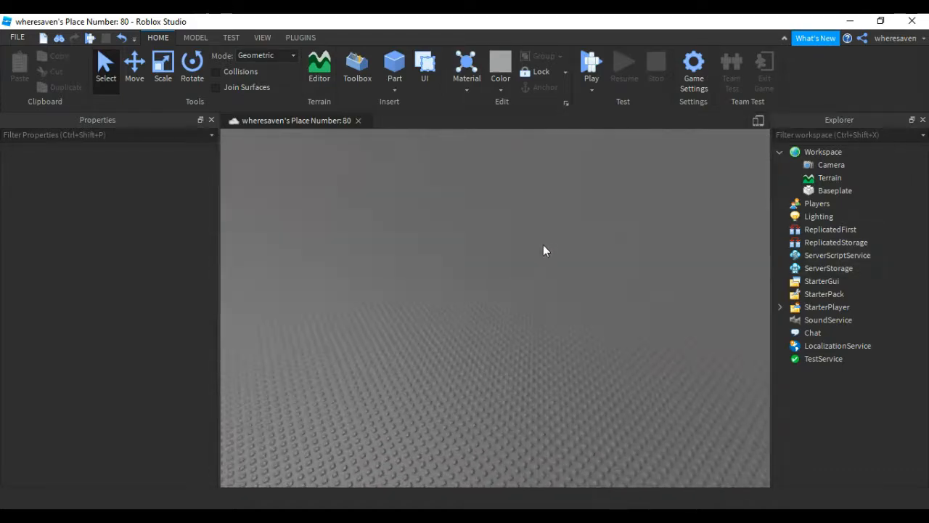
- Insert a Script into ServerScriptService and write game.Players.PlayerAdded:Connect(function(player)
scroll(up, 3)
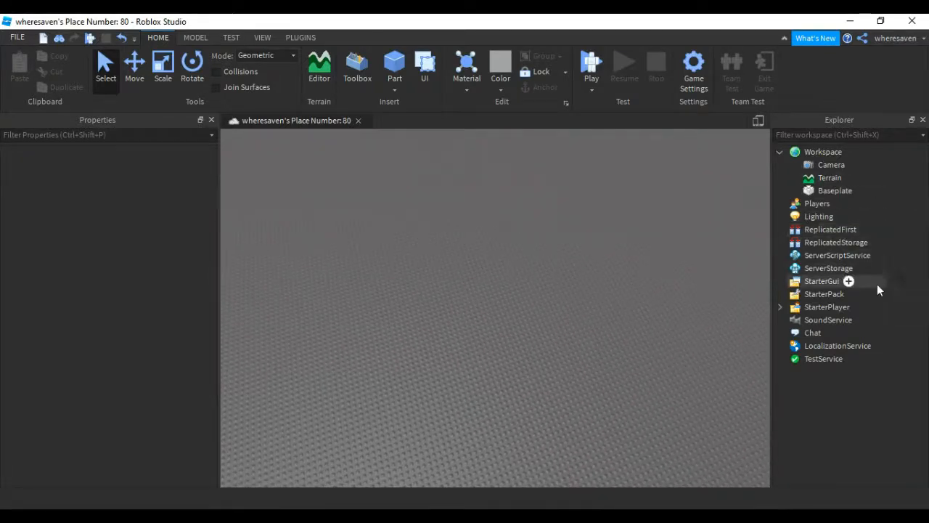
click(836, 255)
text(g)
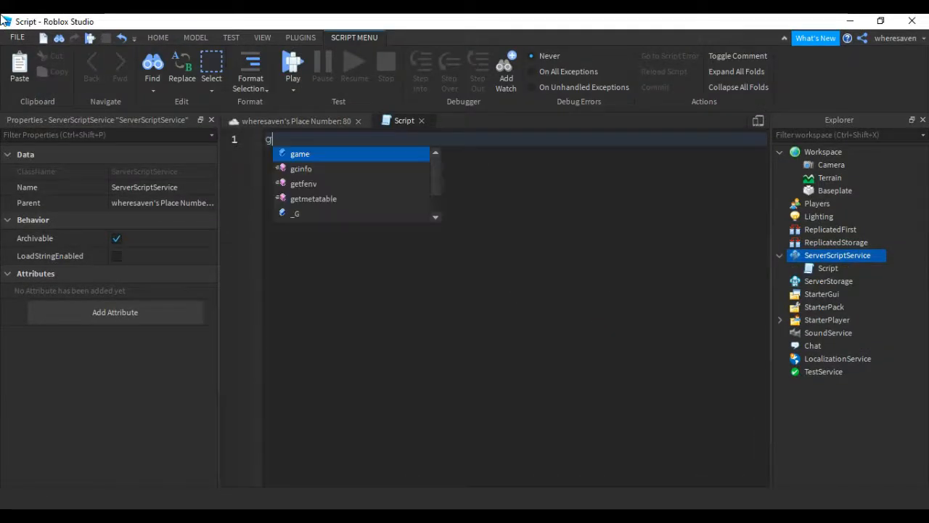
text(ame.Players.)
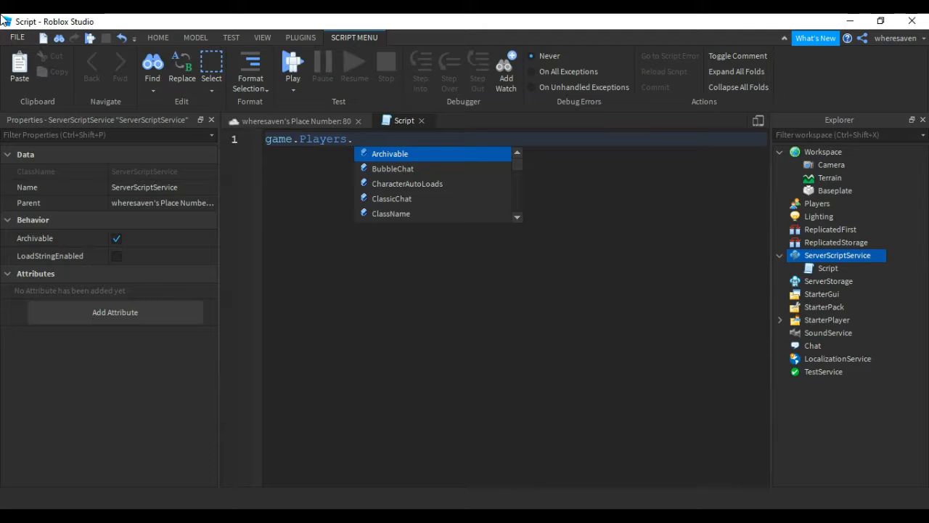
text(PlayerAdded:Connect(function))
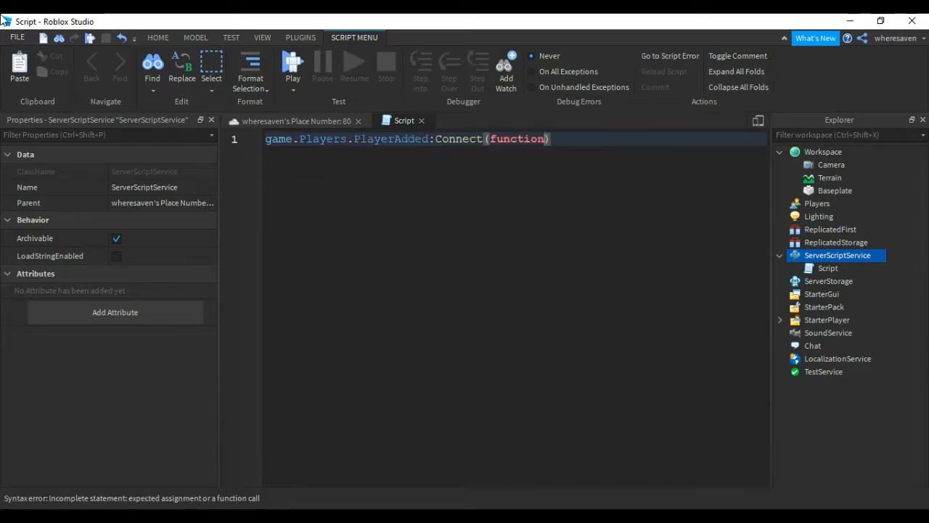
text((player)
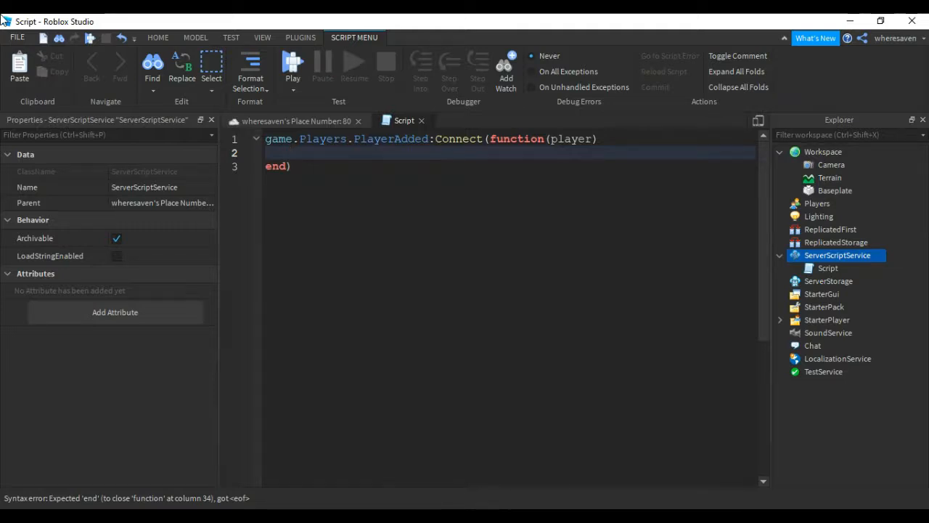
- Write local leaderstats = Instance.new('Folder') inside the join function
text(local le)
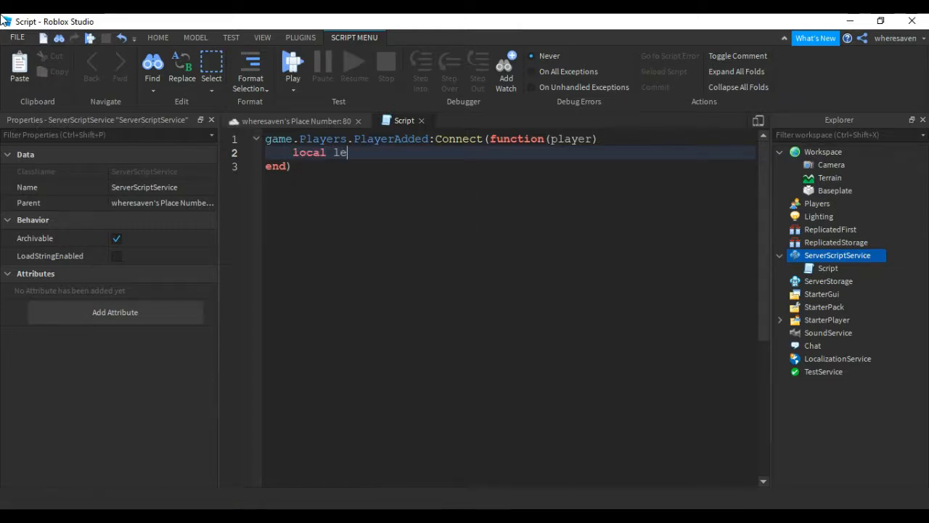
text(adetsyays=)
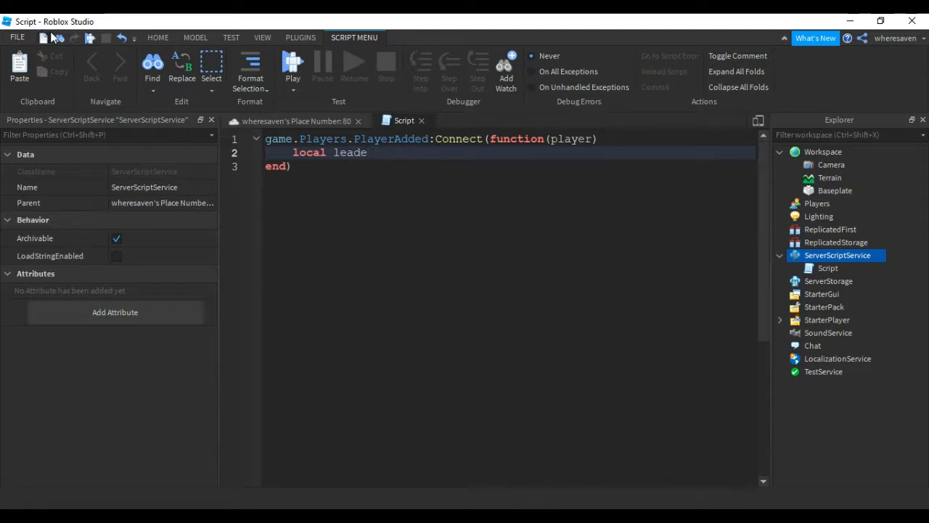
text(rstats =)
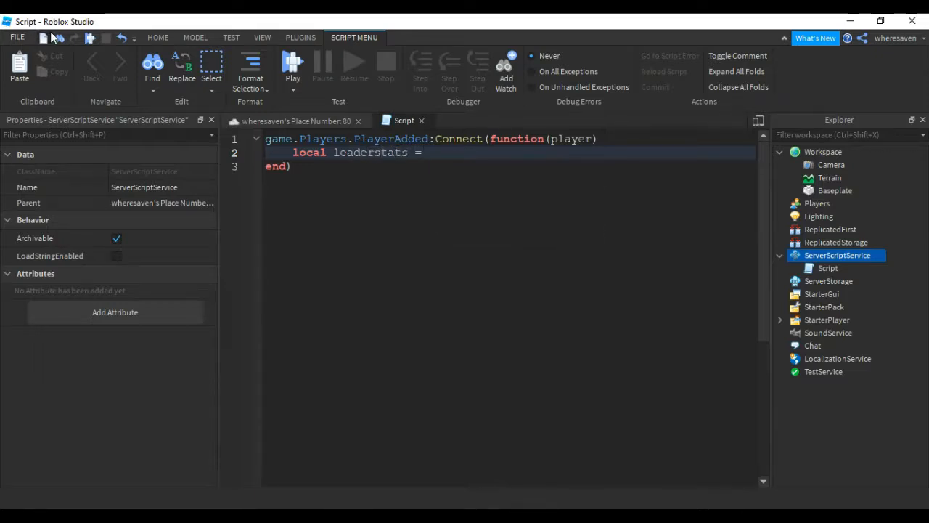
text(Instance)
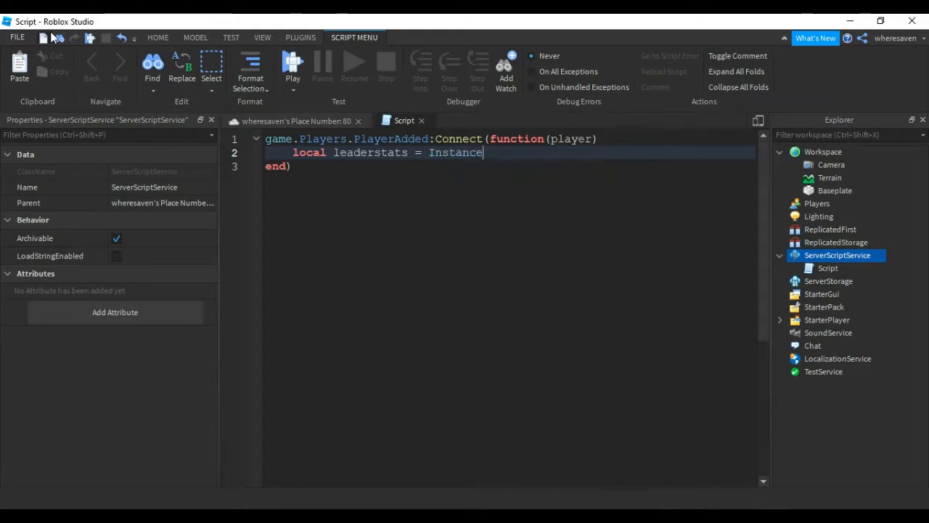
text(.new())
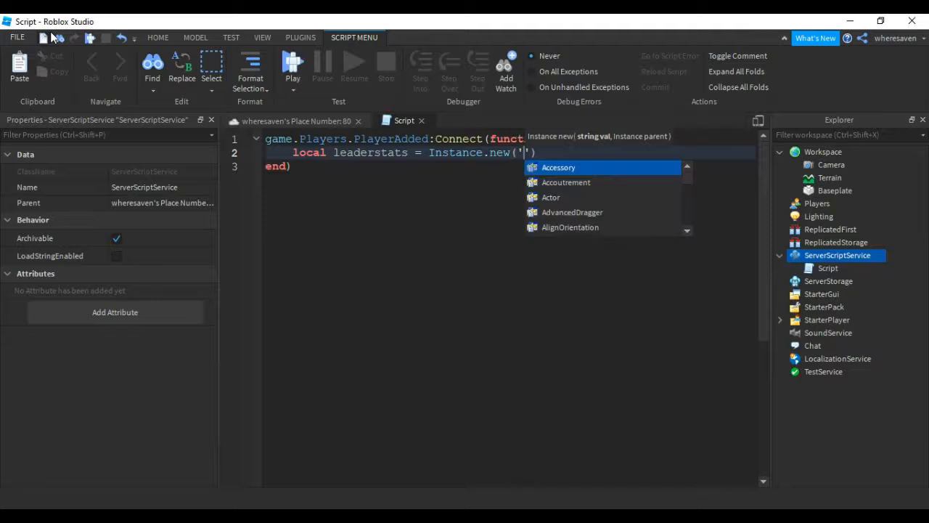
text(Folder)
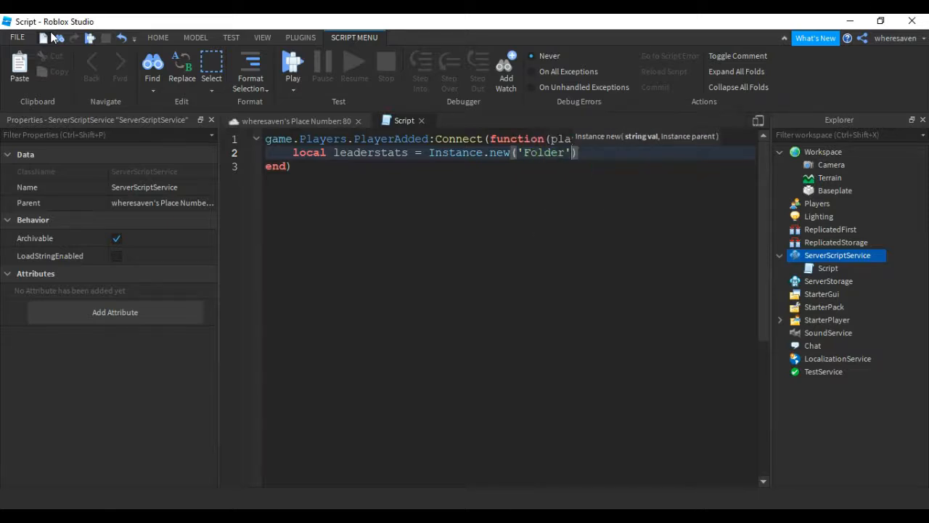
- Set leaderstats.Name = 'leaderstats' and leaderstats.Parent = player
text(leaderstats.)
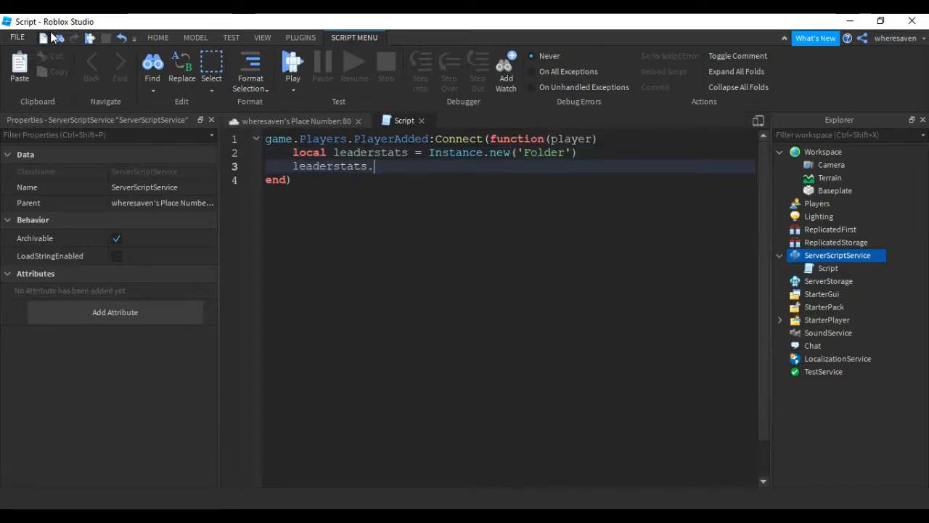
text(Namde)
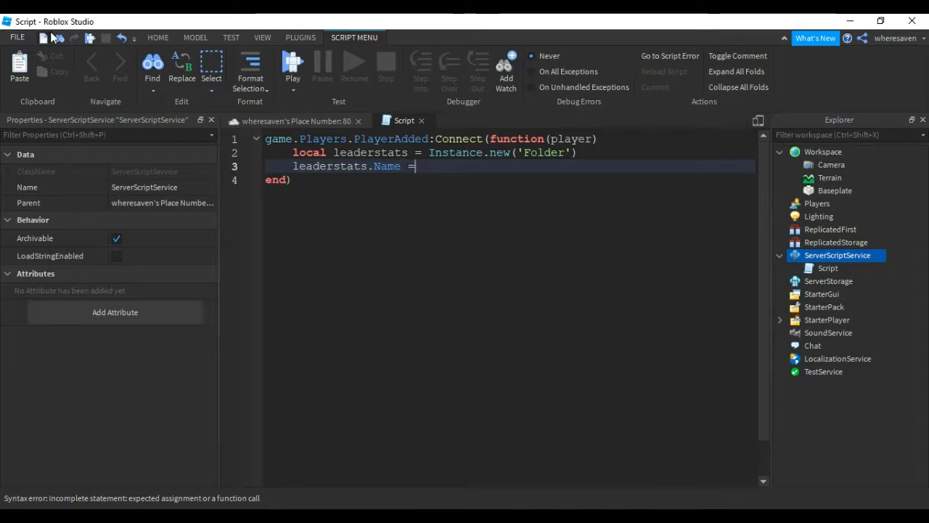
text('leadetsats')
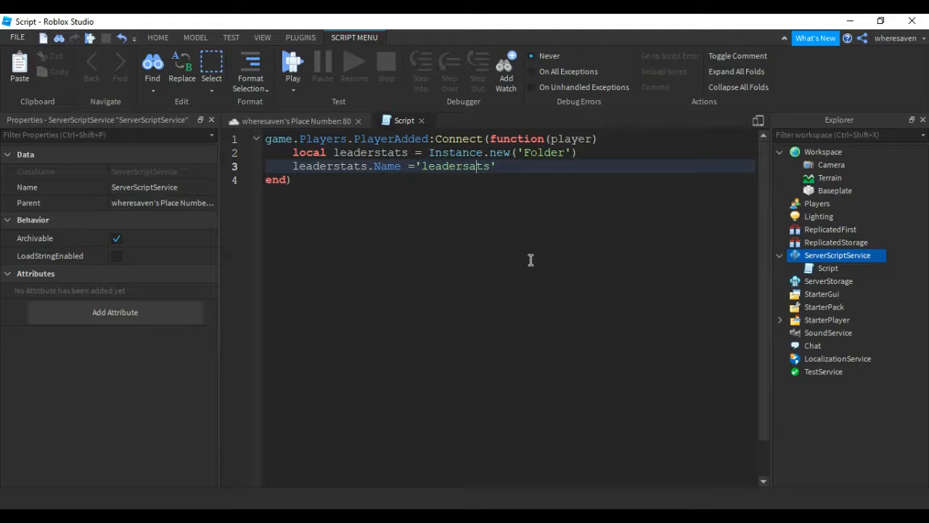
text(t)
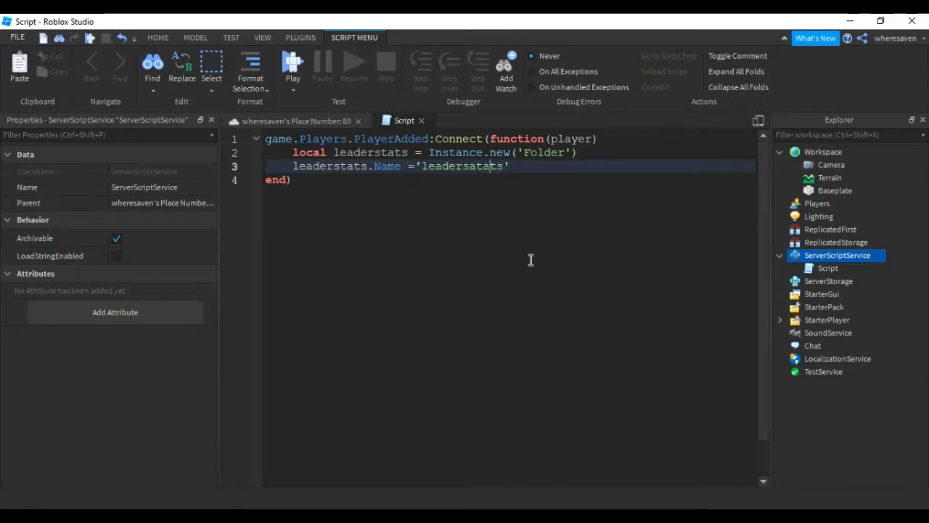
key(BackSpace)
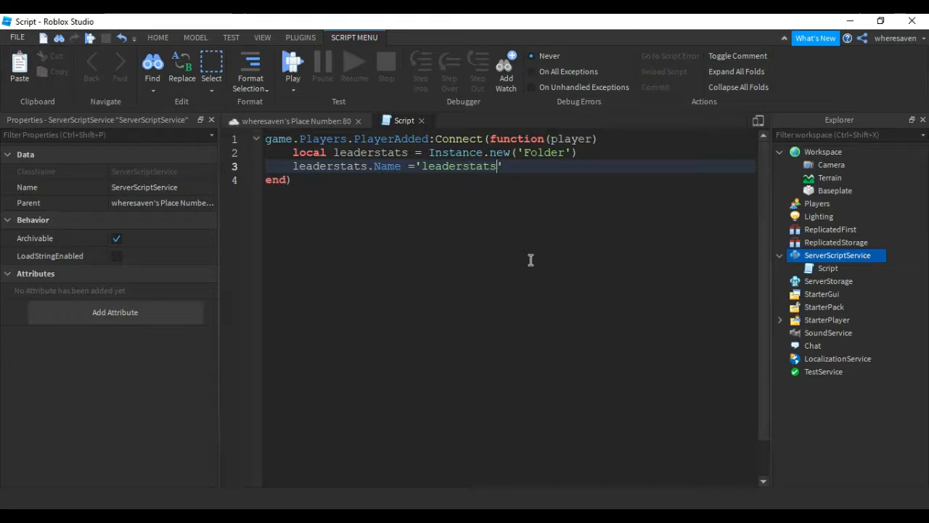
key(Enter)
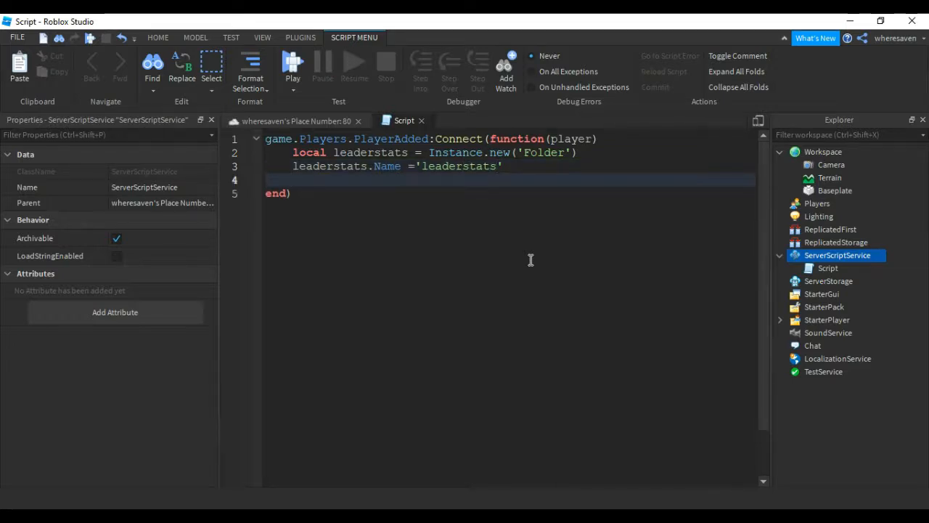
text(leaderstats.Parent =[)
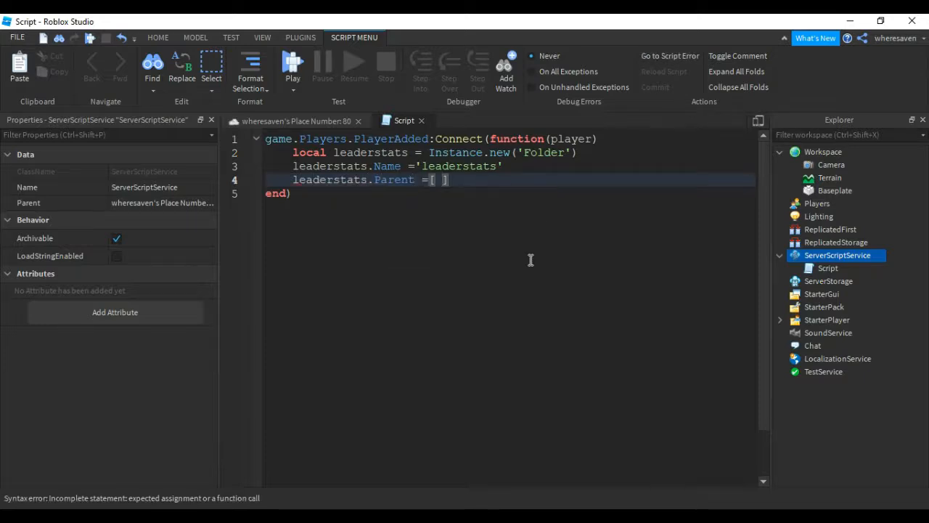
key(BackSpace)
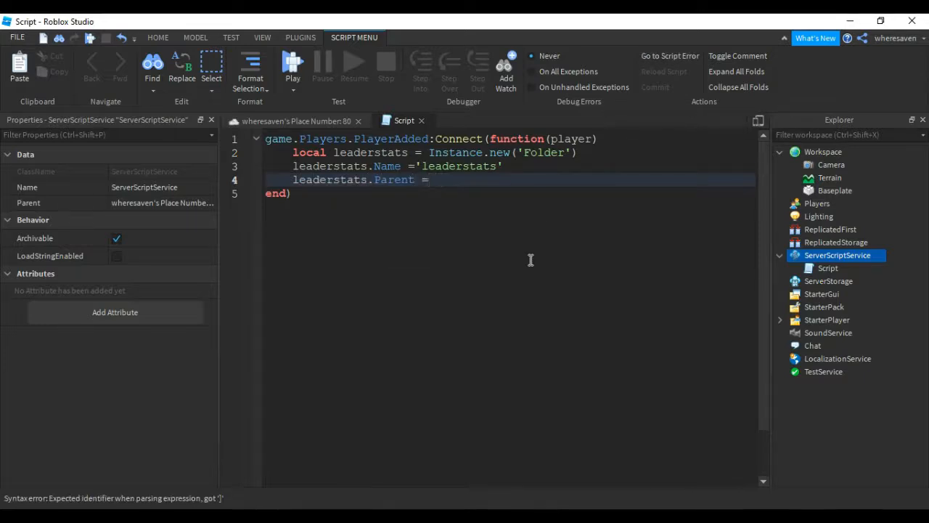
text(player)
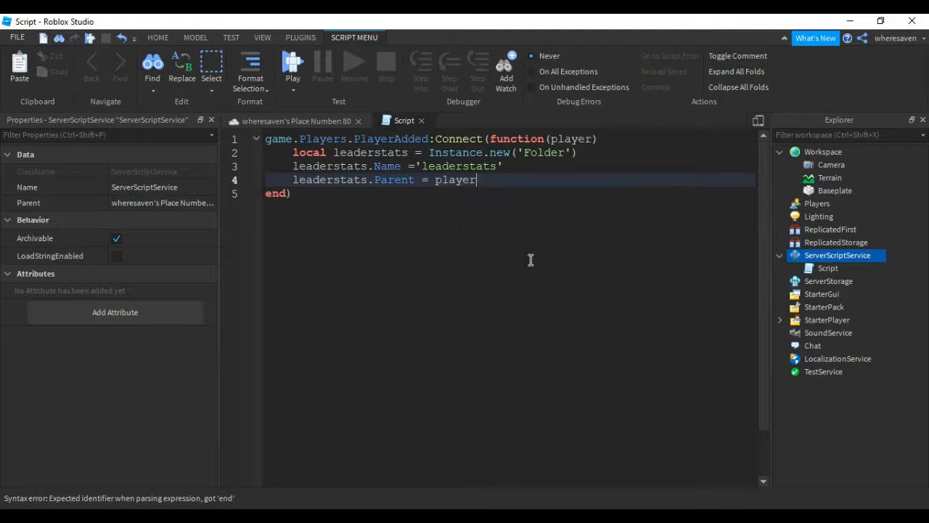
key(Enter)
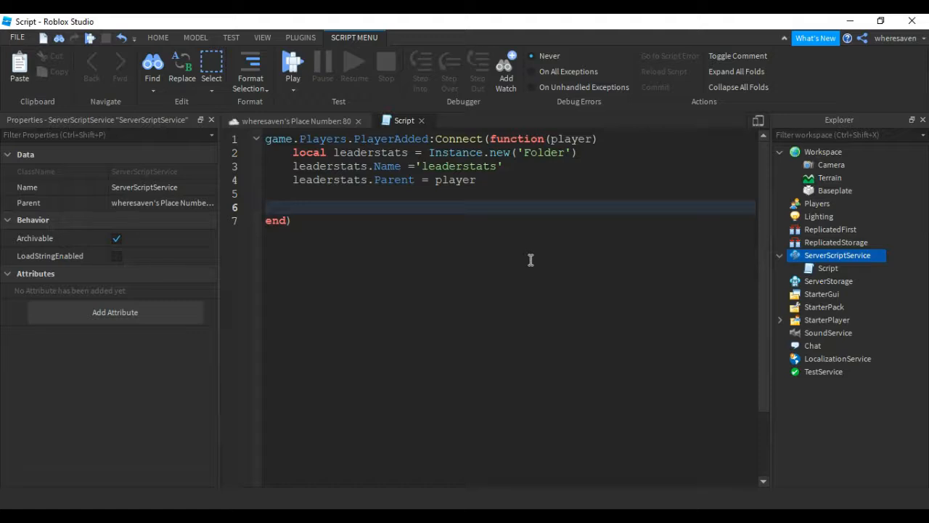
- Create local coins as an IntValue and set coins.Name = 'Coins'
text(local c)
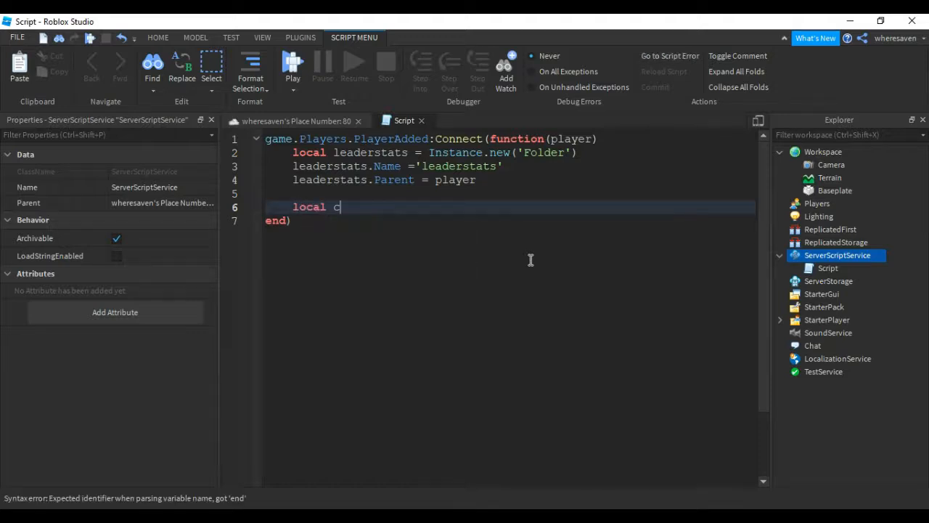
text(oind)
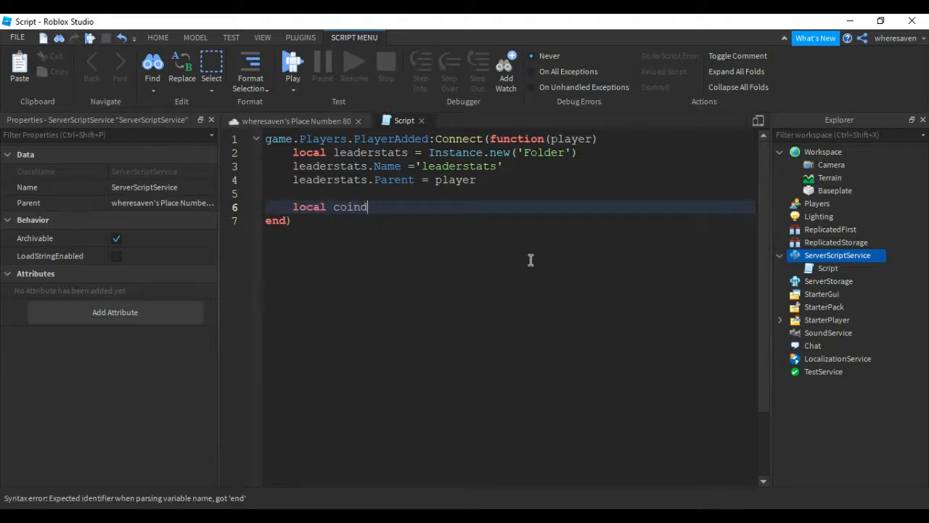
text(s = Instance.new('int)
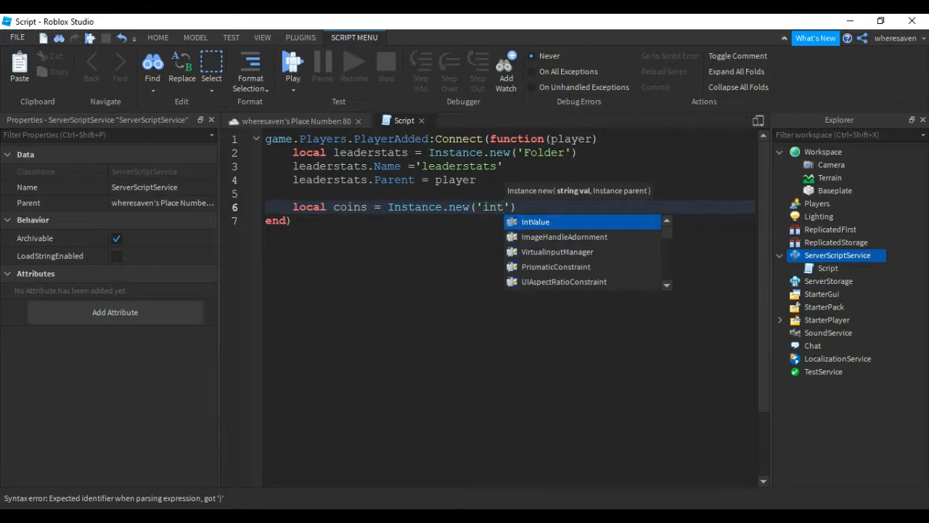
text(va)
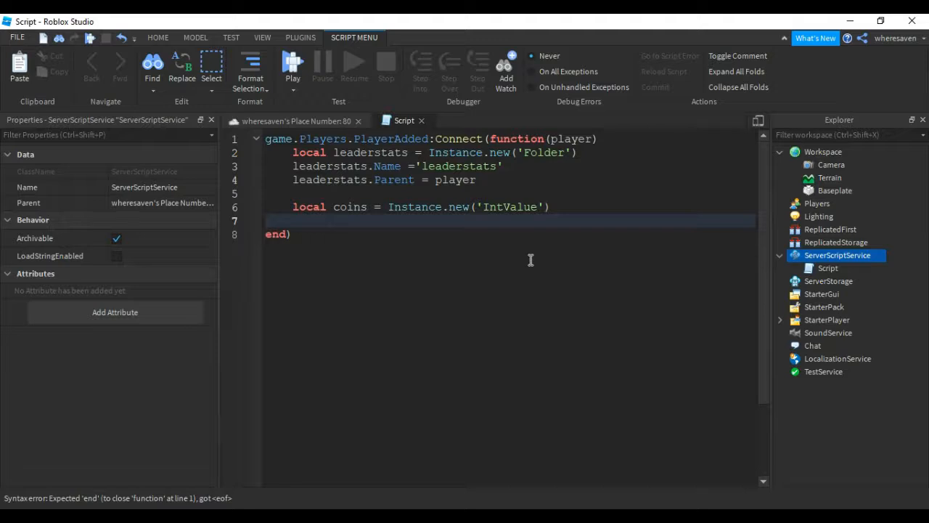
text(coins.Name = ')
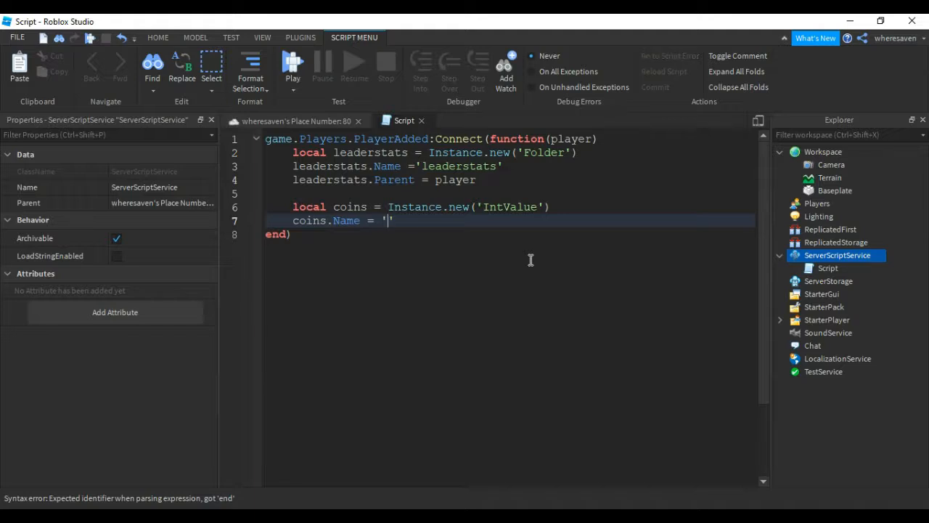
text(Coins')
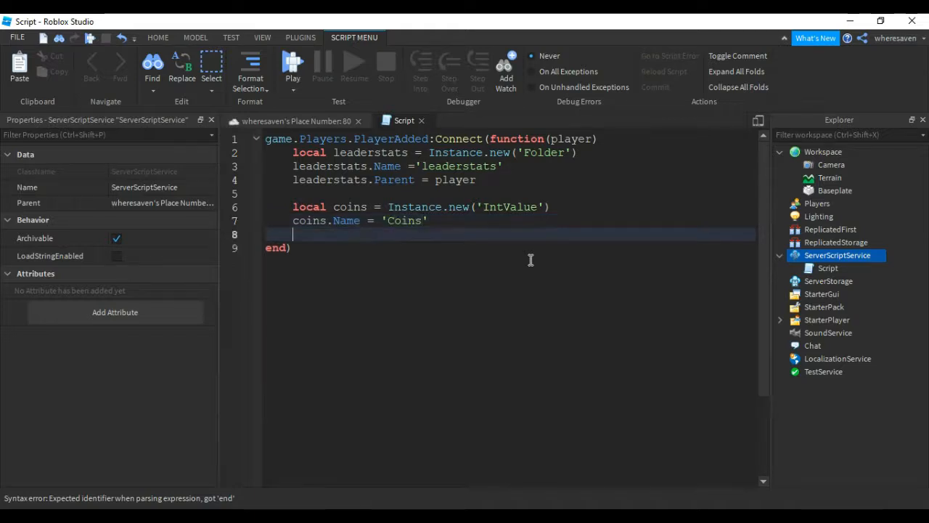
- Set coins.Value = 10 and coins.Parent = leaderstats, then close the script
text(cpoi)
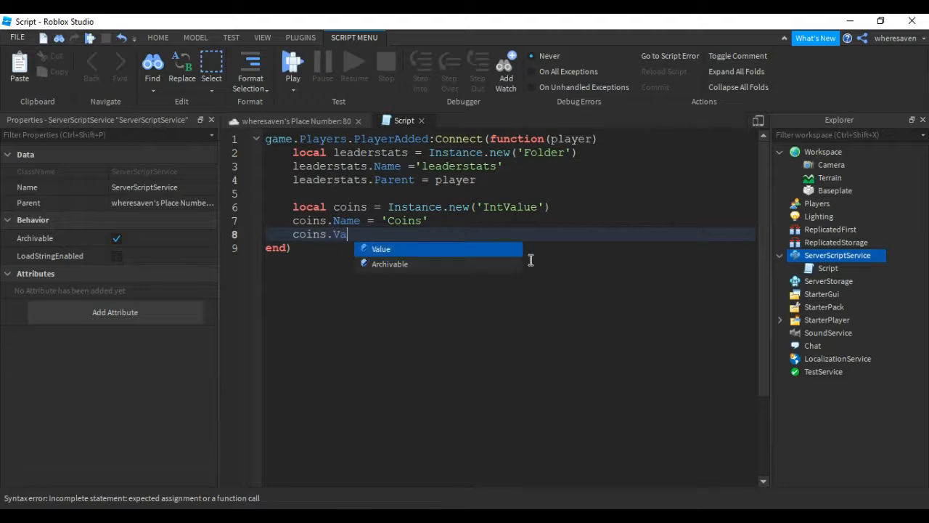
text(lue =)
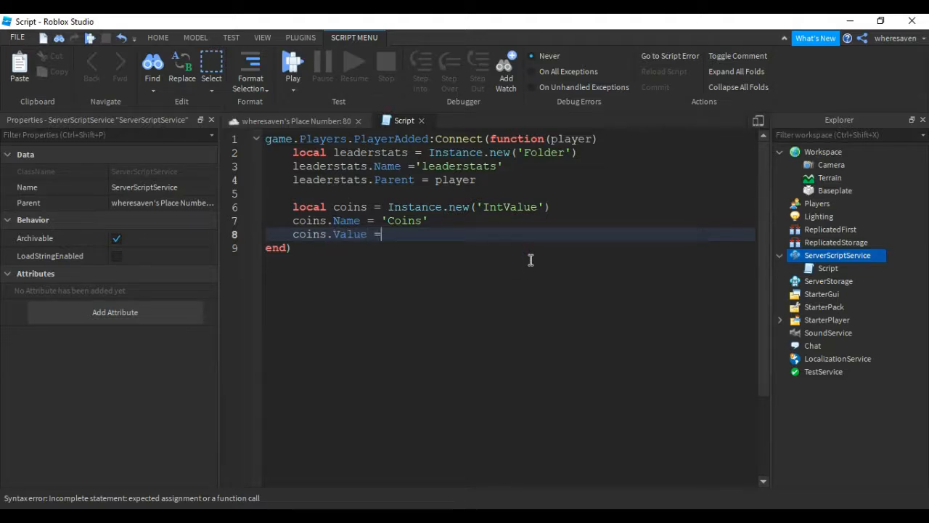
text(0)
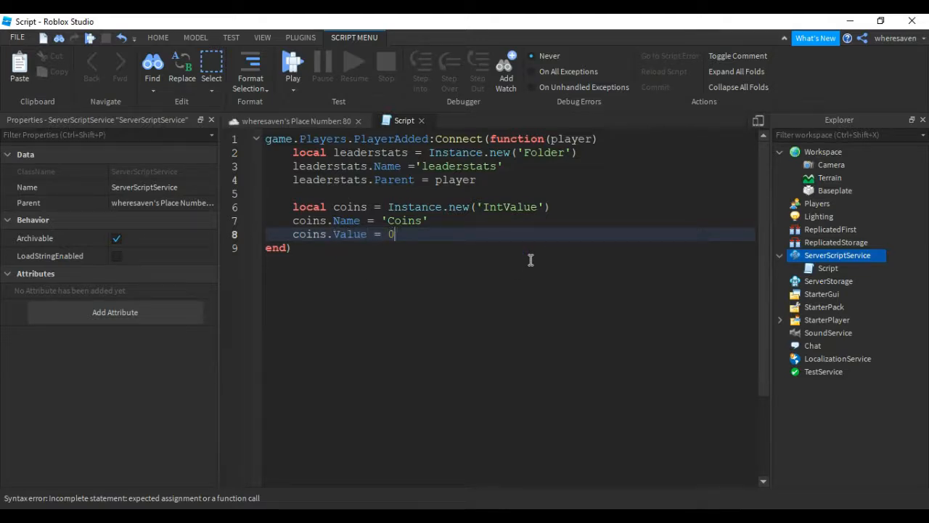
text(10)
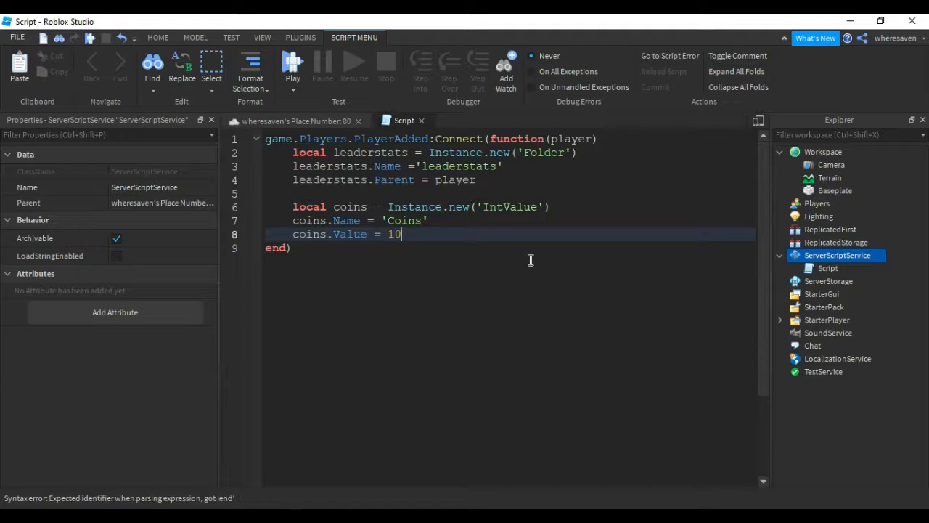
text(coin)
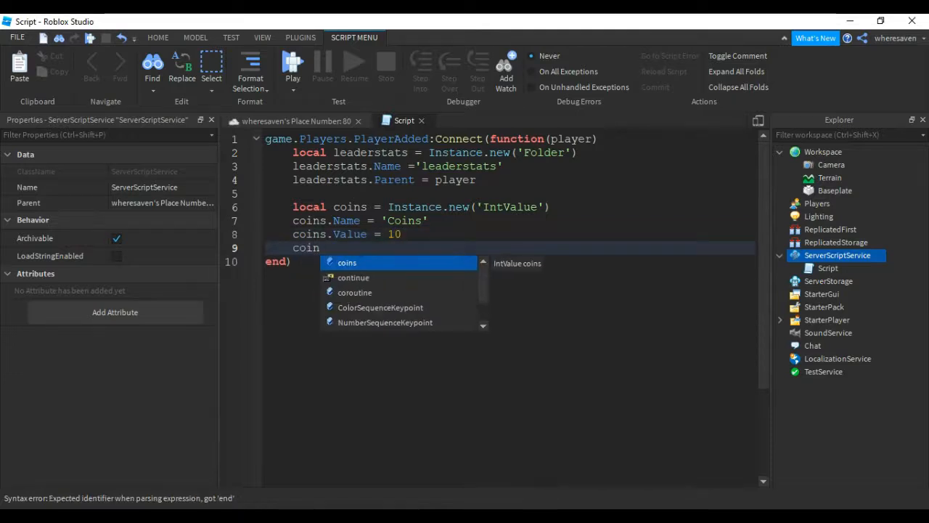
text(s.P)
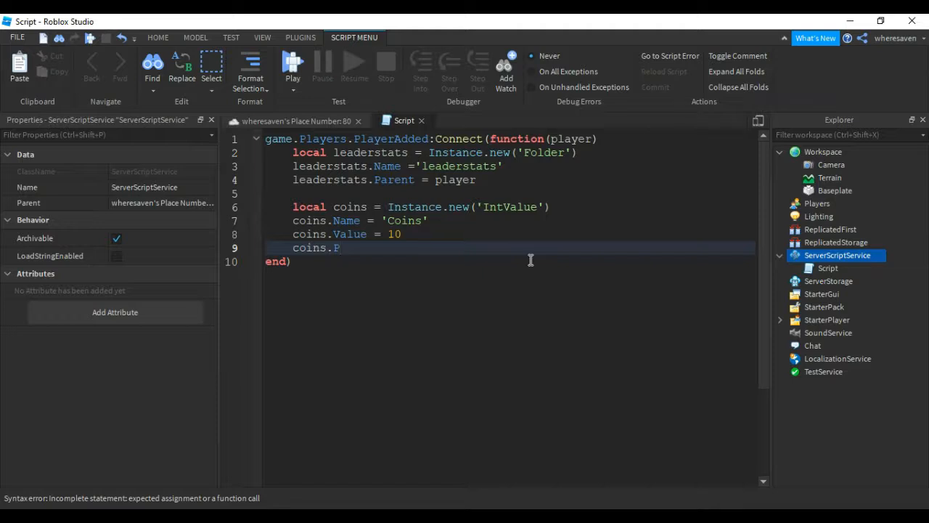
text(arent = leaderstats)
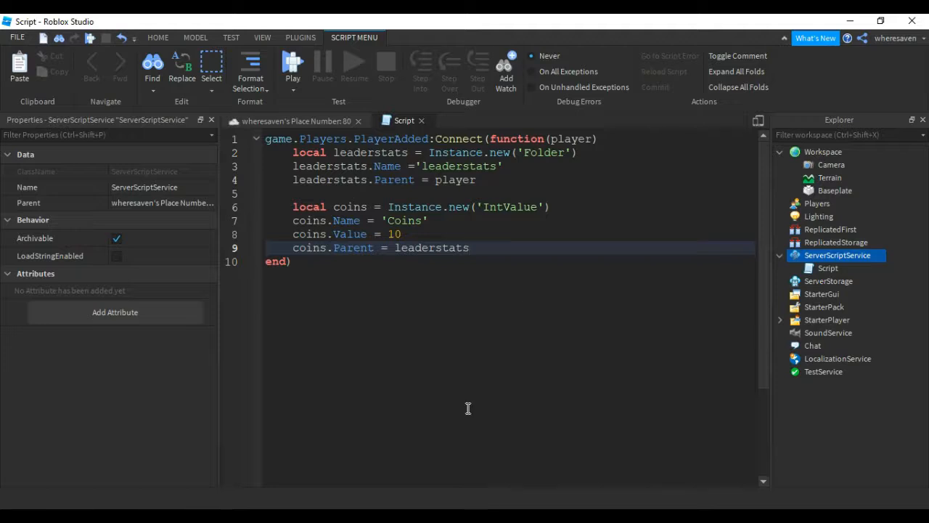
mouse_move(624, 304)
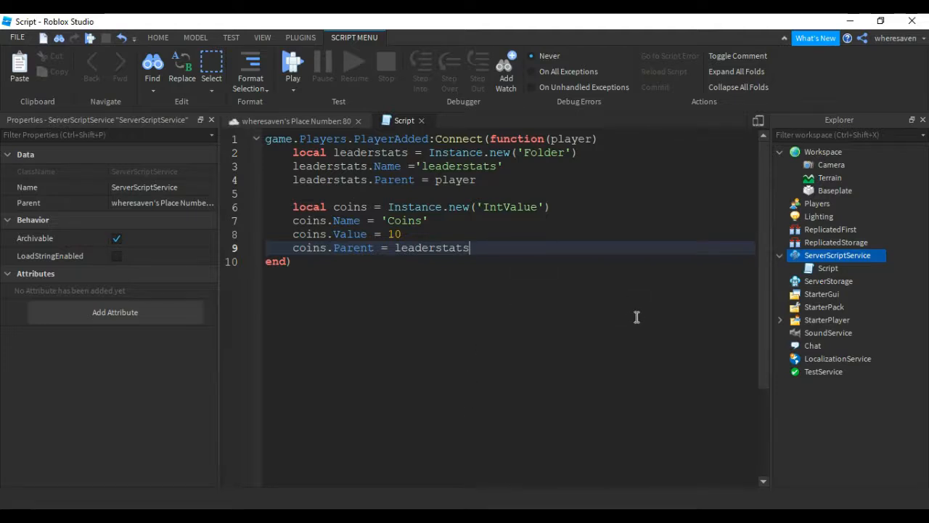
mouse_move(405, 134)
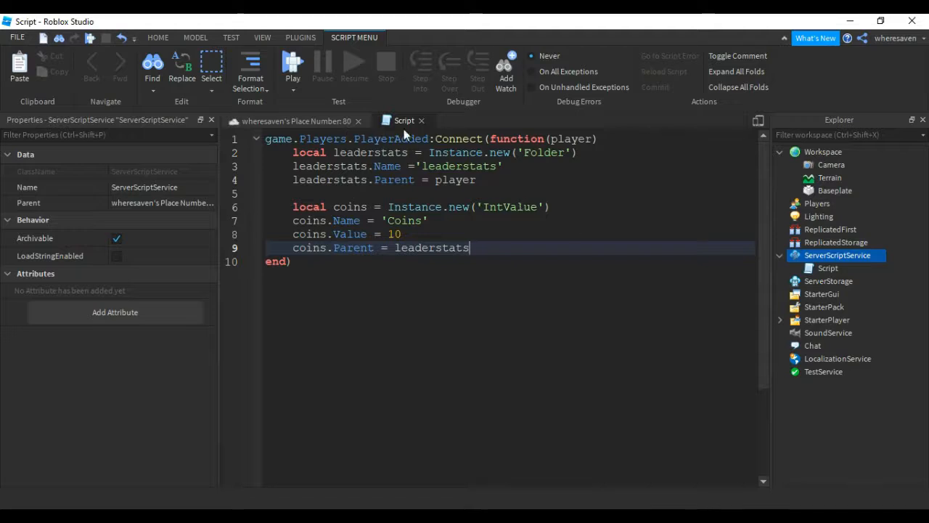
click(421, 119)
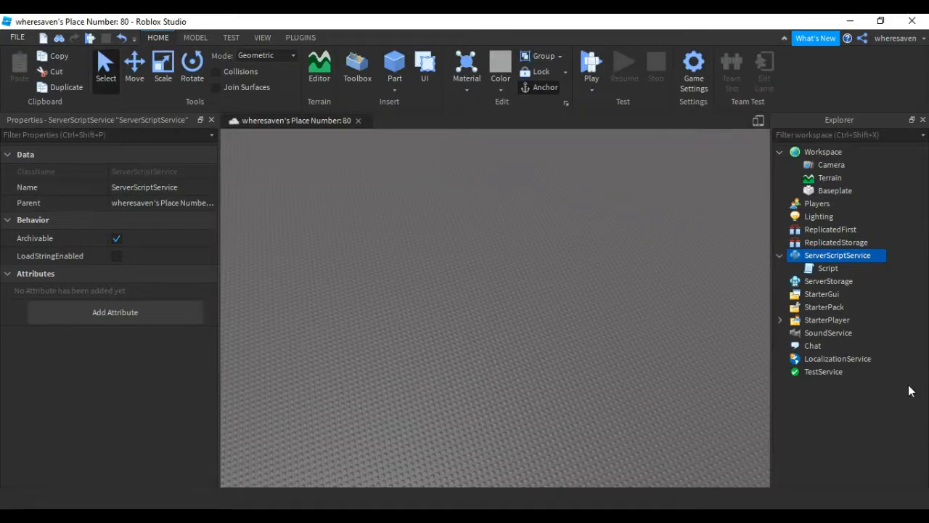
- Insert a ScreenGui into StarterGui and add a TextLabel inside it
click(824, 293)
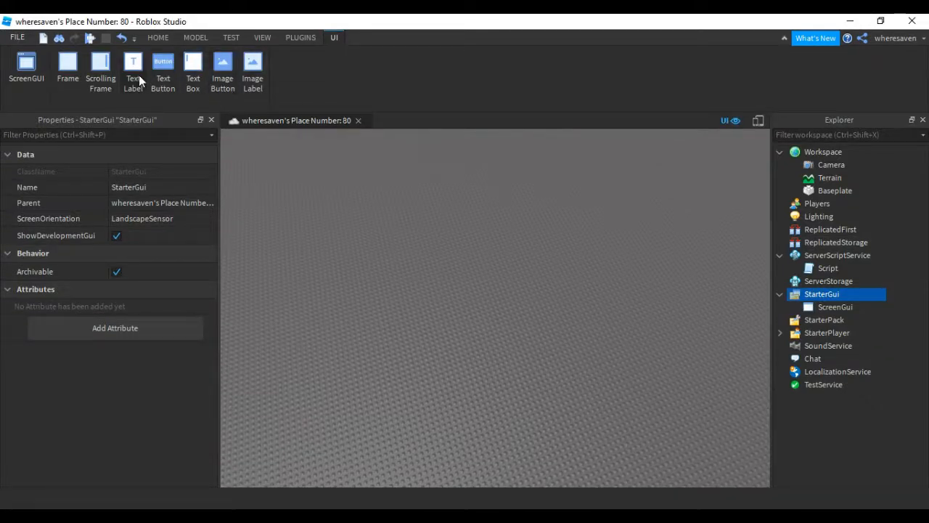
mouse_move(282, 161)
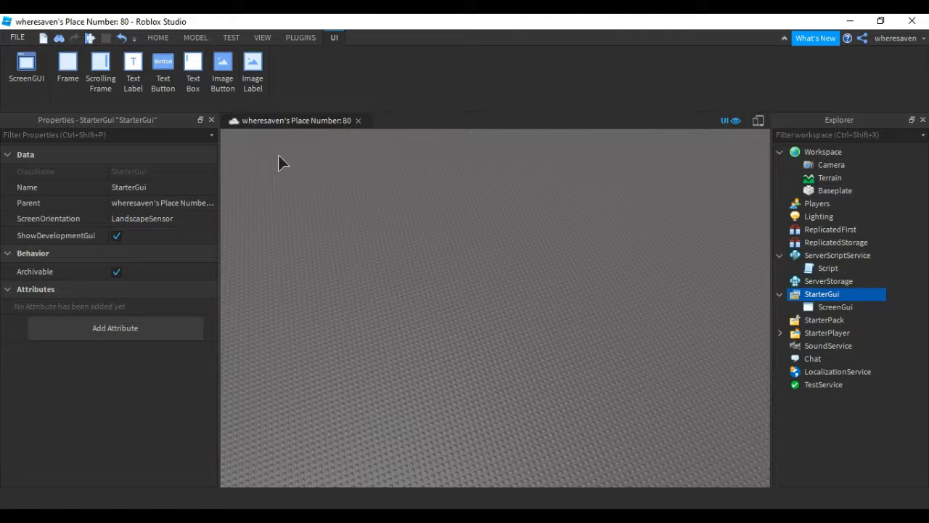
mouse_move(145, 75)
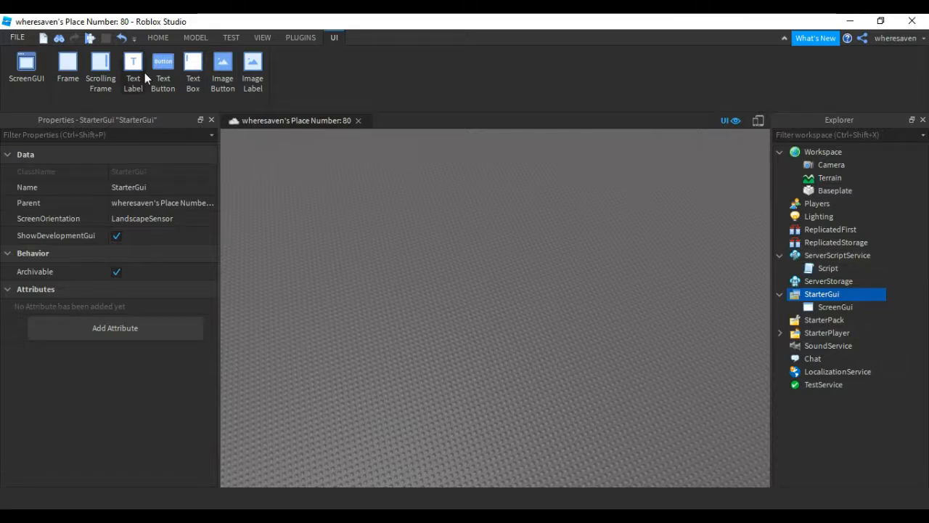
click(832, 307)
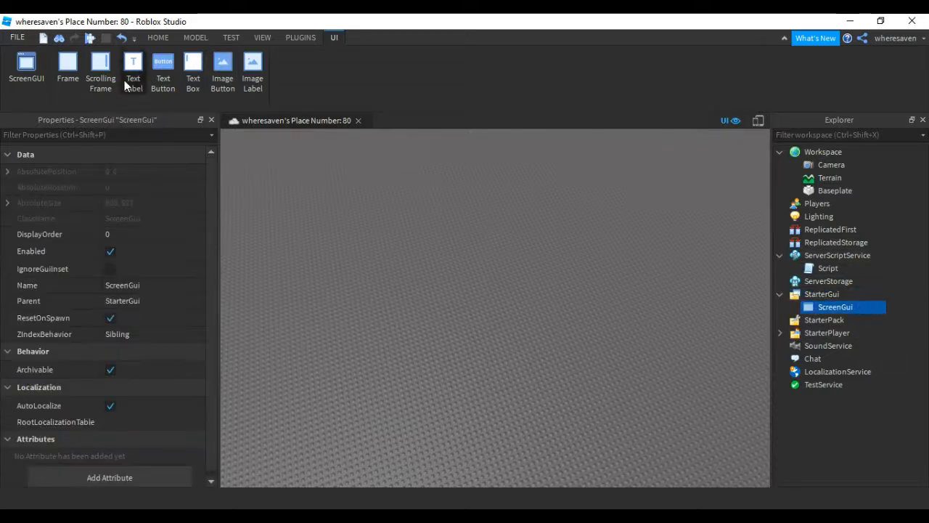
click(134, 66)
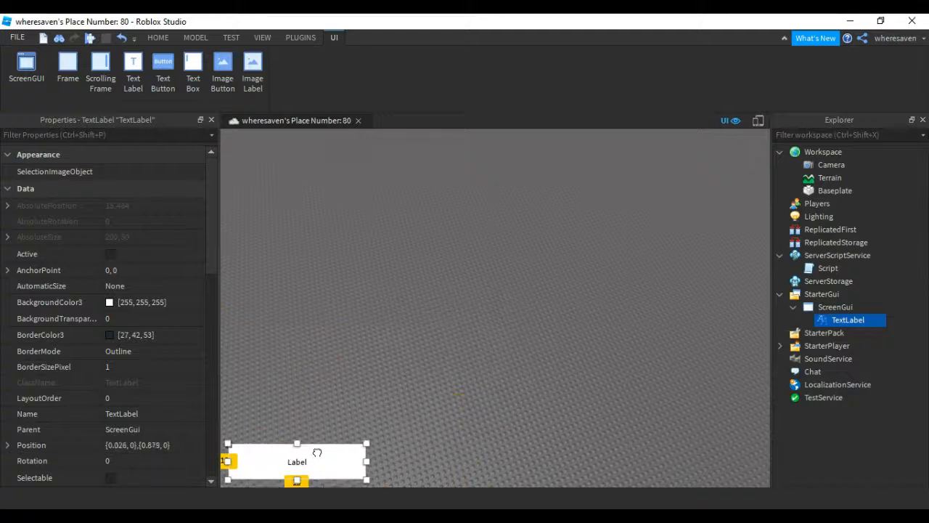
- Move the TextLabel to the bottom-left, set its Text to CoinsValue and enable TextScaled
drag(296, 461, 287, 471)
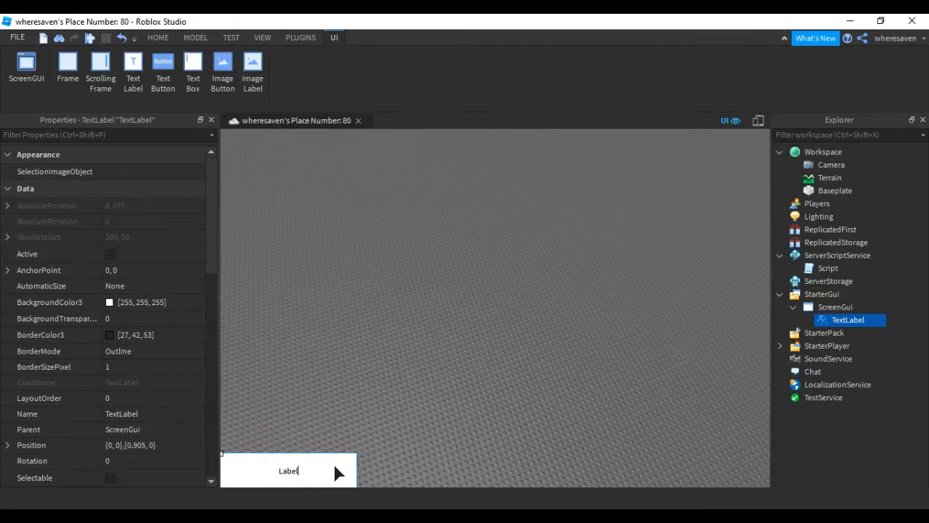
text(CoinsValue)
click(153, 317)
text(1)
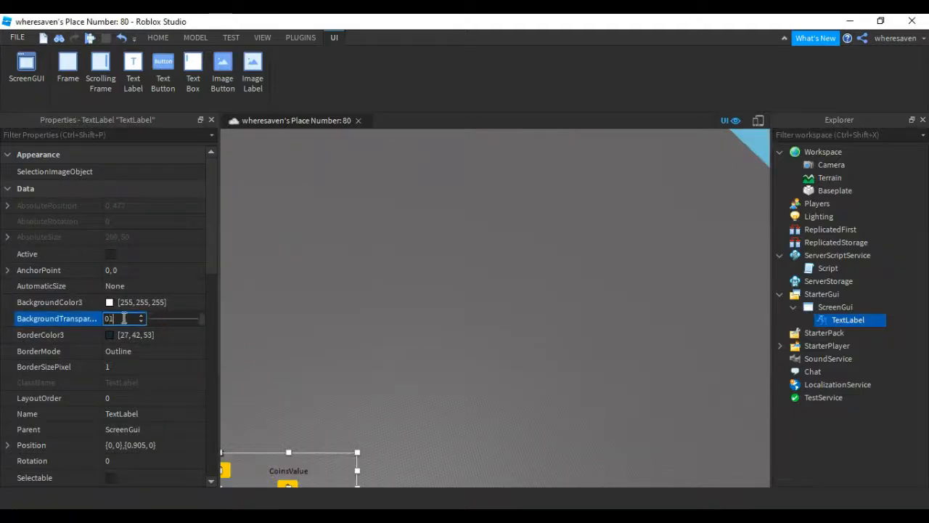
scroll(down, 3)
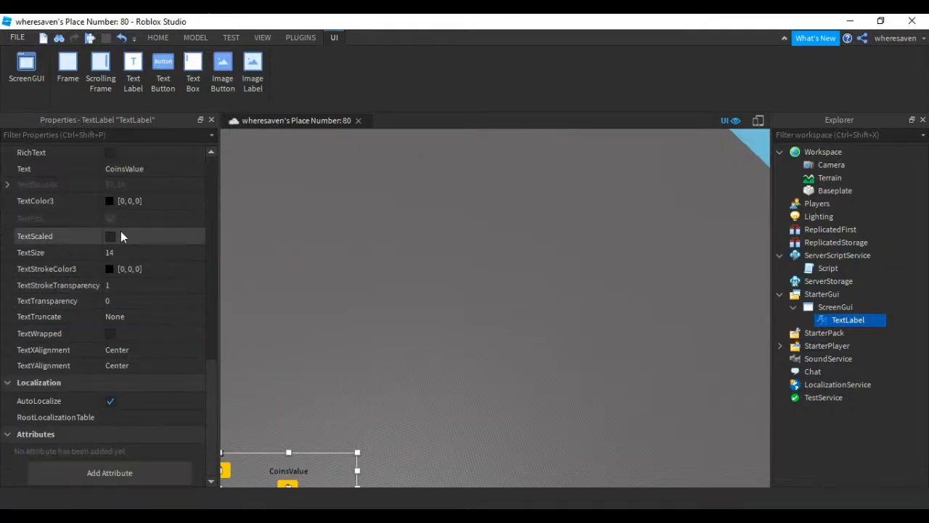
click(110, 235)
text(loca)
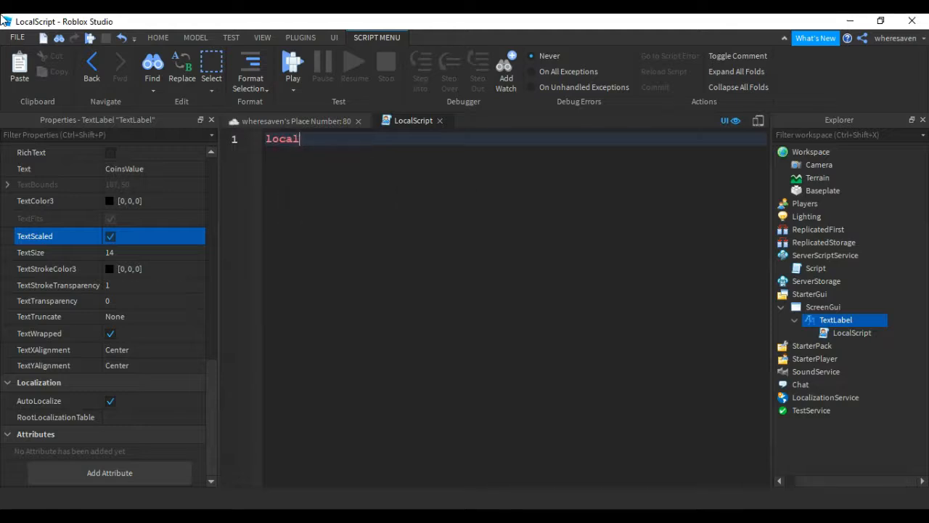
- Write local player = game.Players.LocalPlayer as the LocalScript's first line
text(leader)
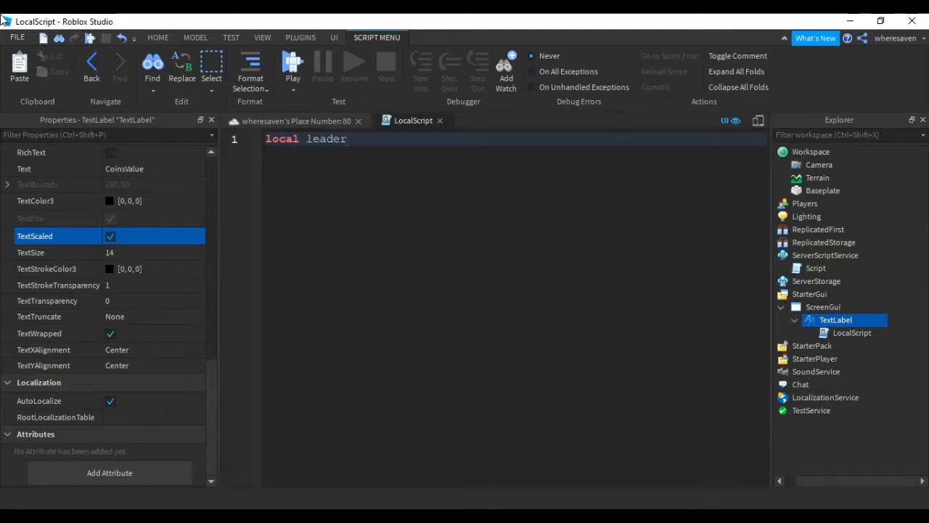
text(stats =)
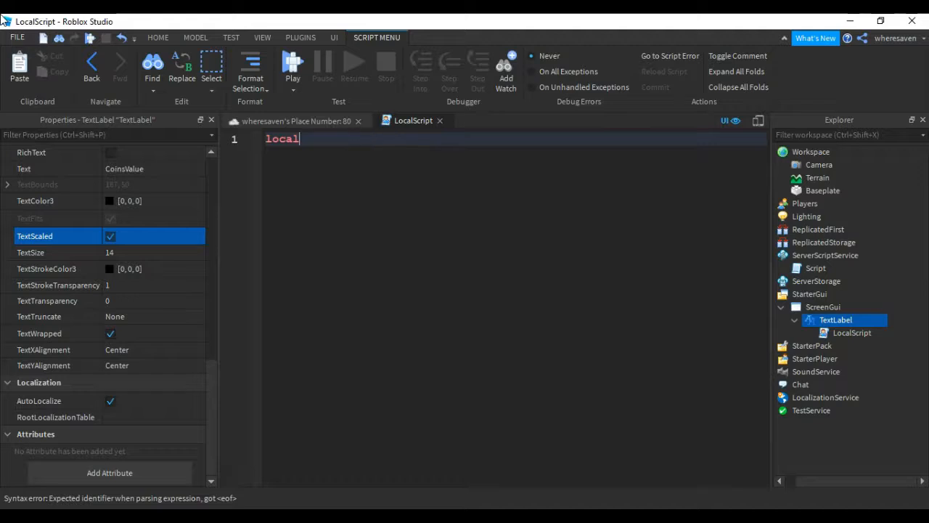
text(p)
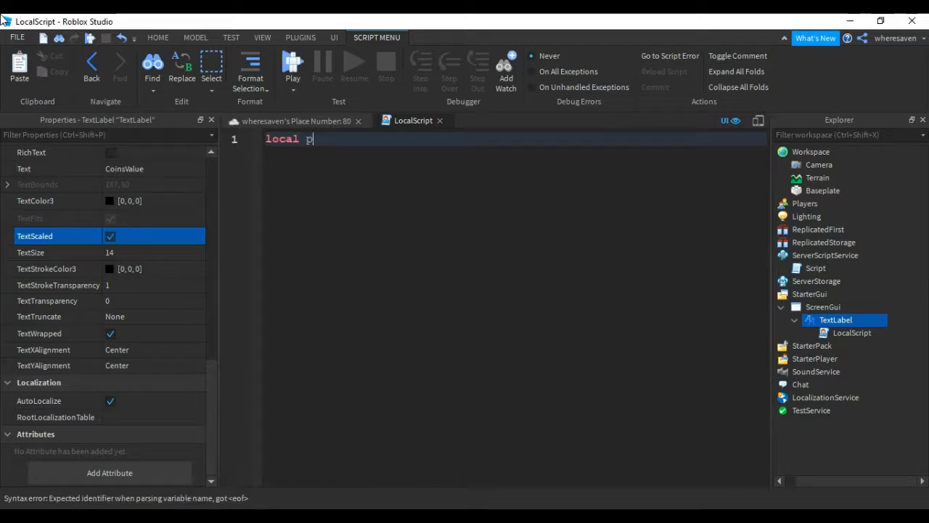
text(layer = gam)
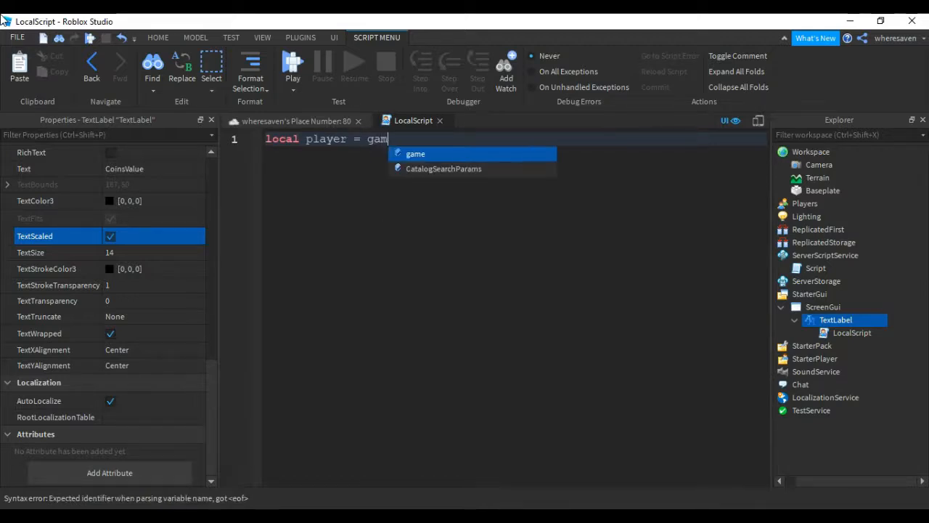
text(e.)
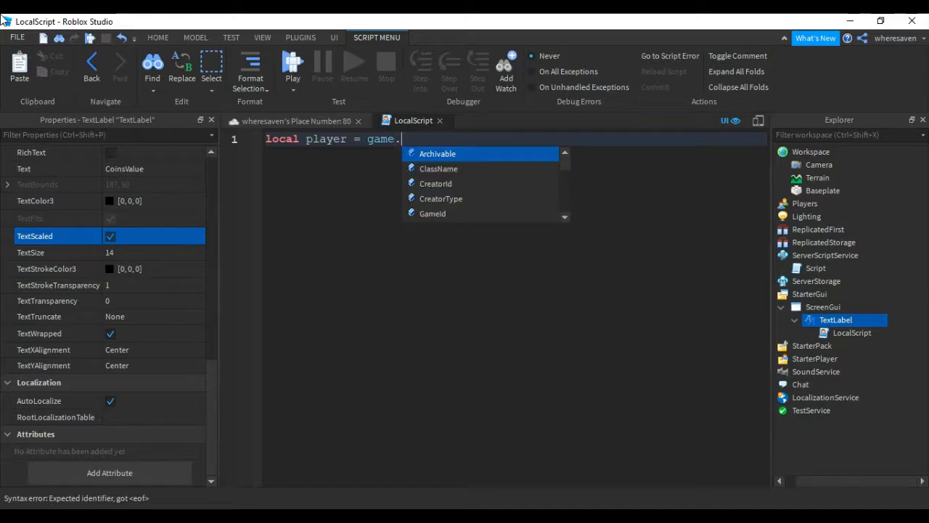
text(Players.LocalPlayer)
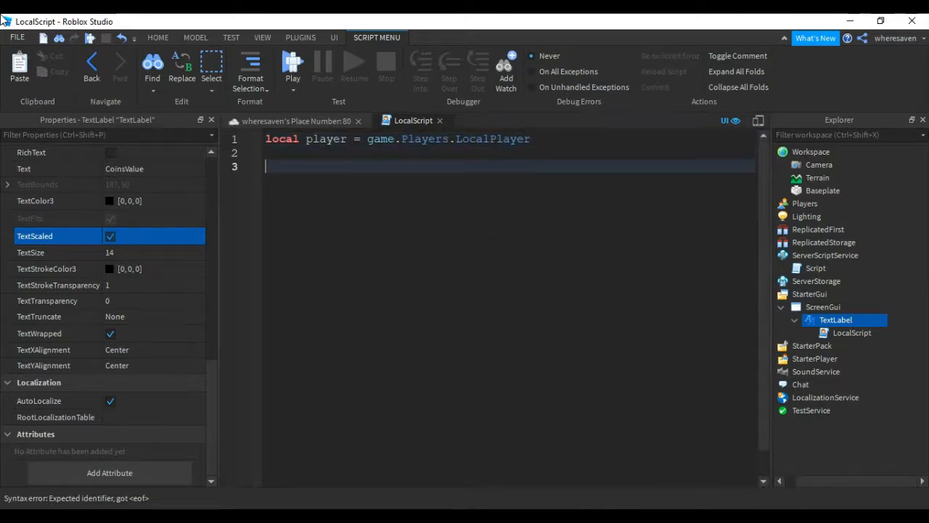
- Begin script.Parent.Text = player.leaderstats, then erase it to rewrite the assignment
text(script.)
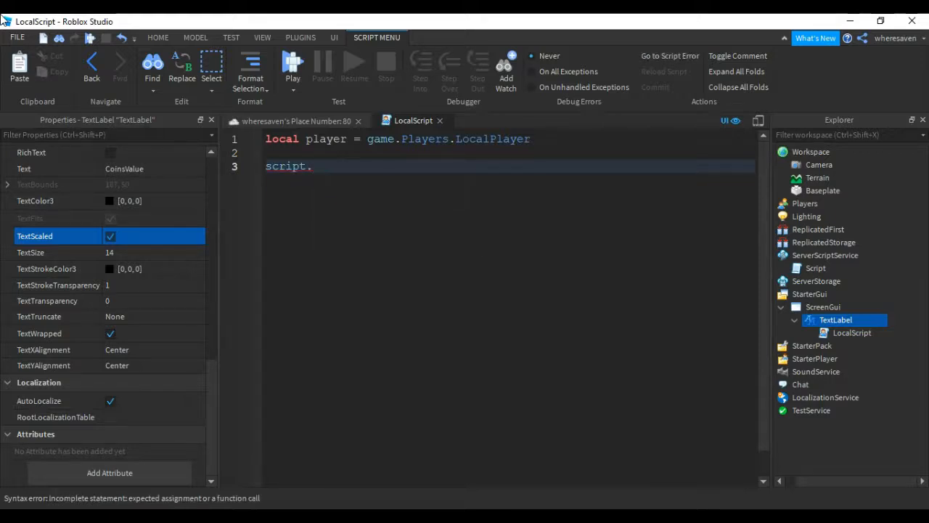
text(Parent.Tex)
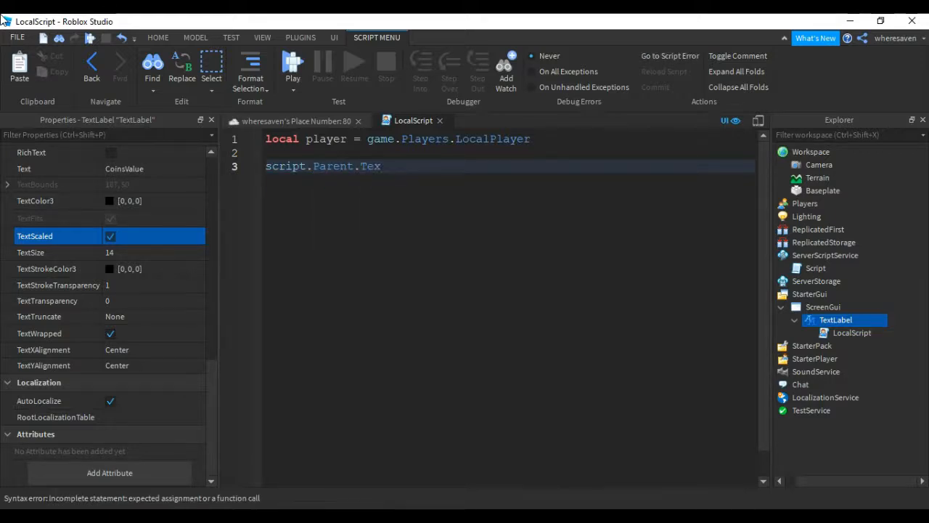
text(t =)
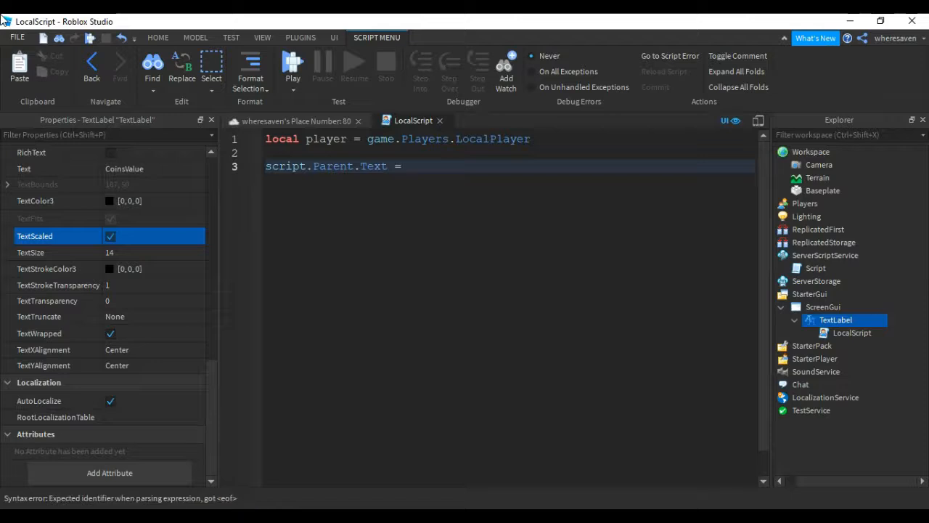
text(player.lea)
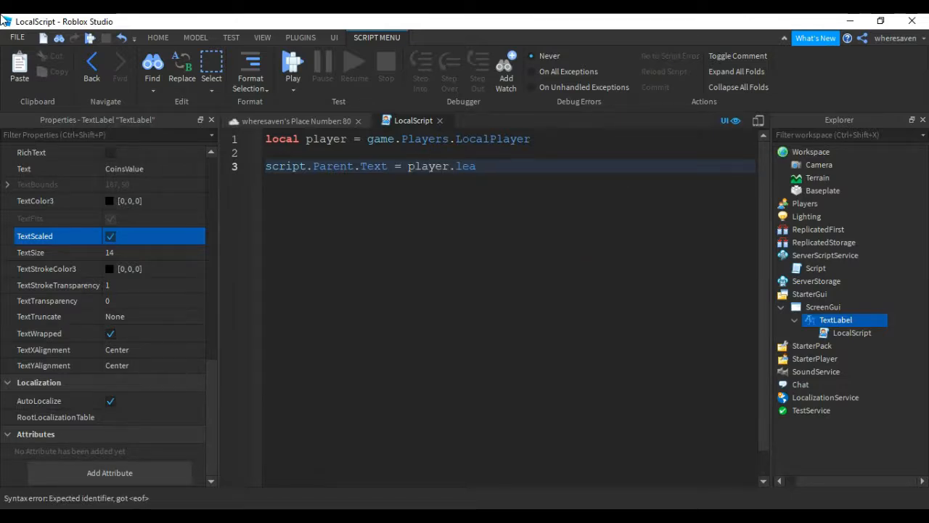
text(d)
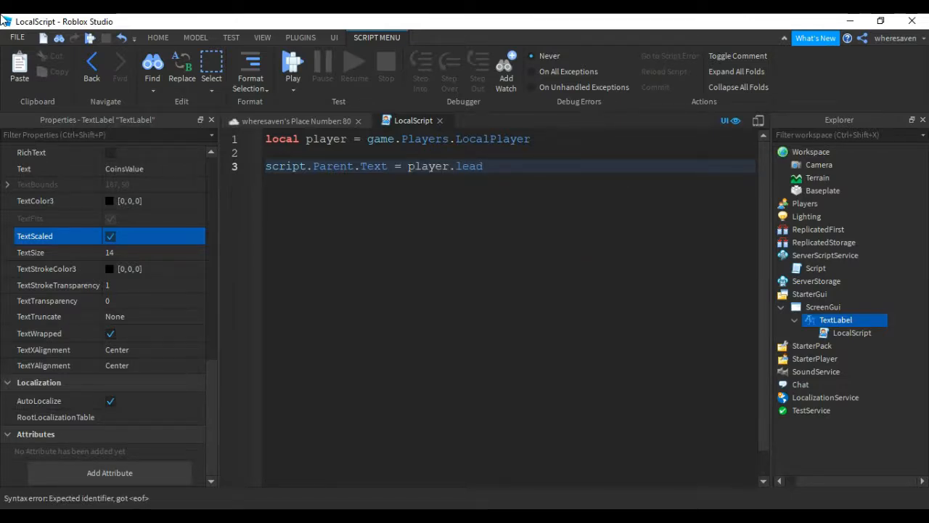
text(erstats)
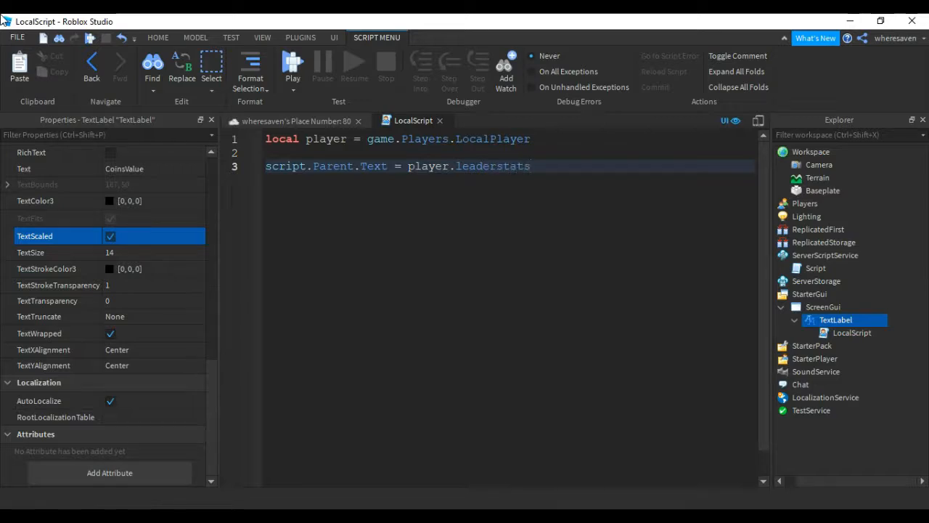
key(Backspace)
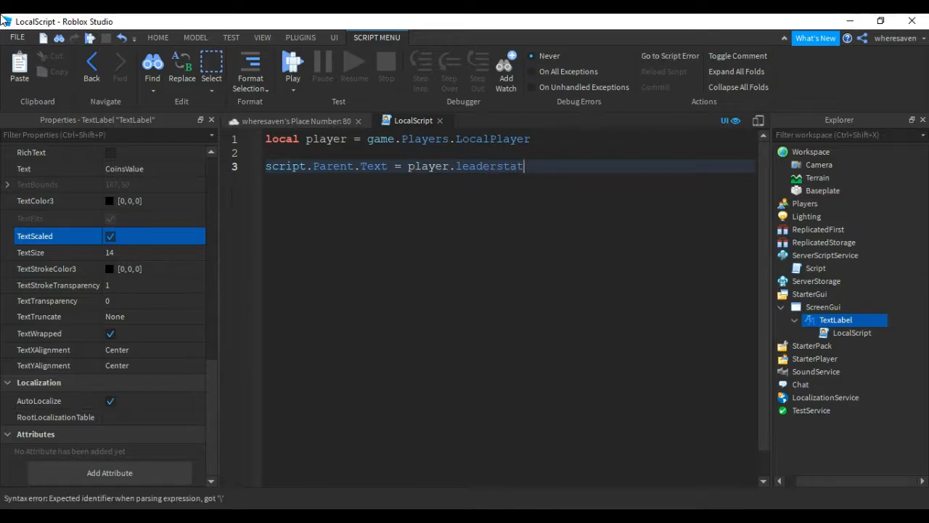
key(Backspace)
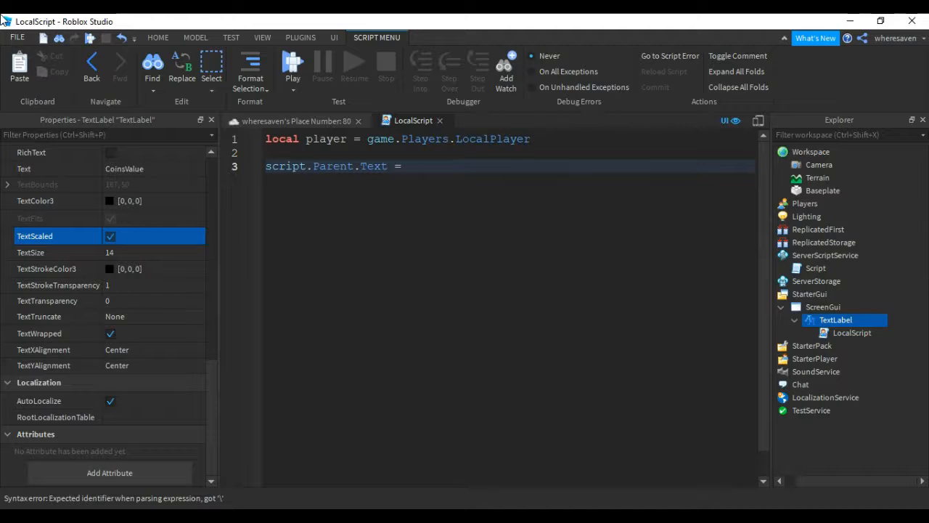
- Set the label text to "Coins: "..player.leaderstats.Coins.Value and return to the place view
text("Co")
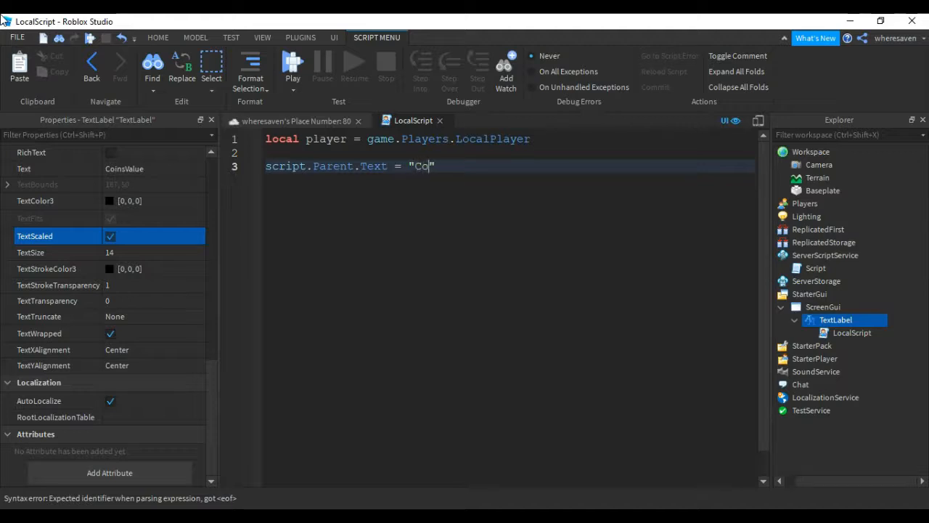
text(ins:)
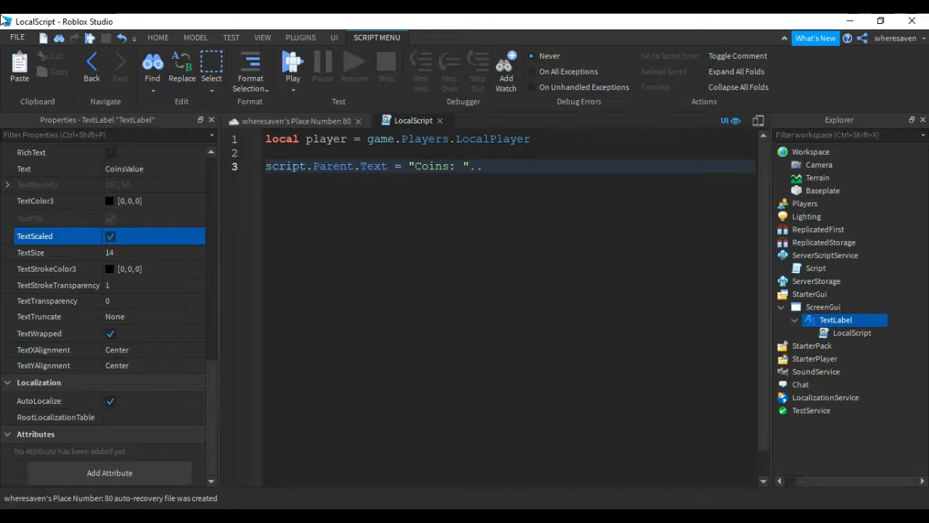
text(player)
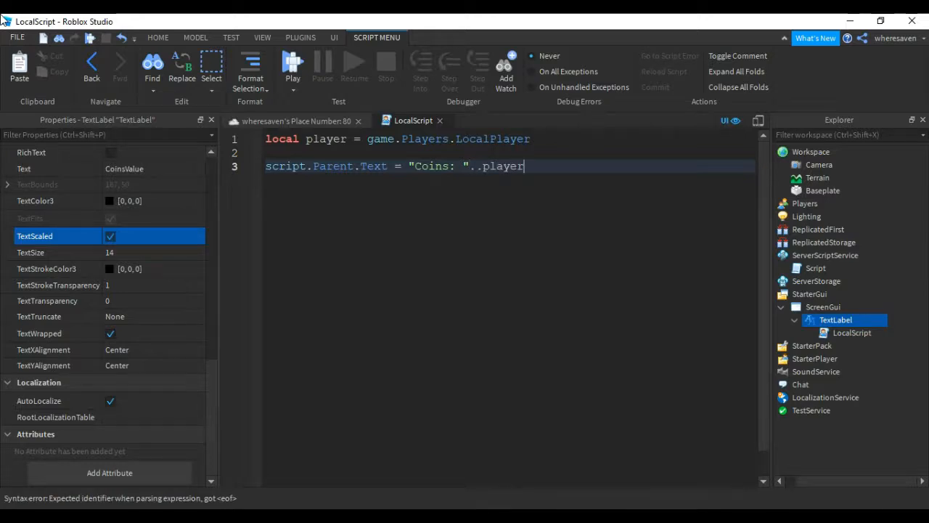
text(.leade)
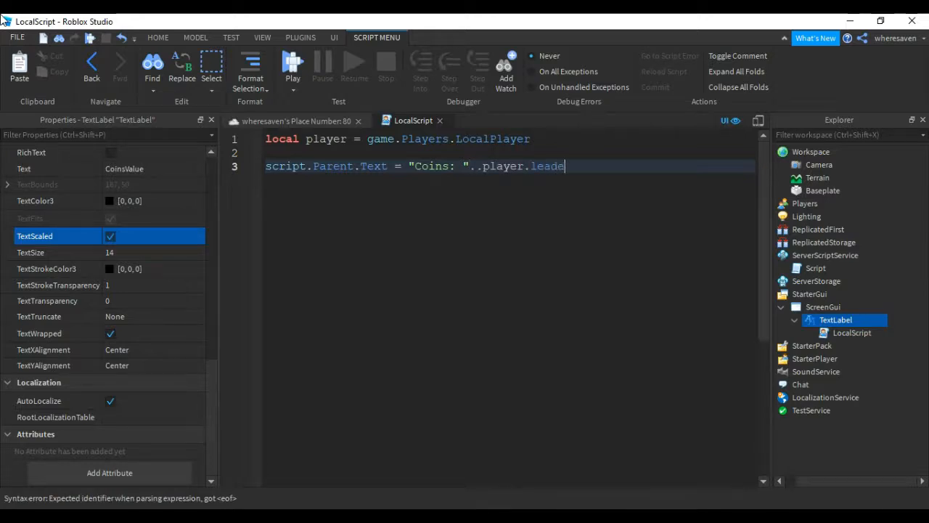
text(rstats)
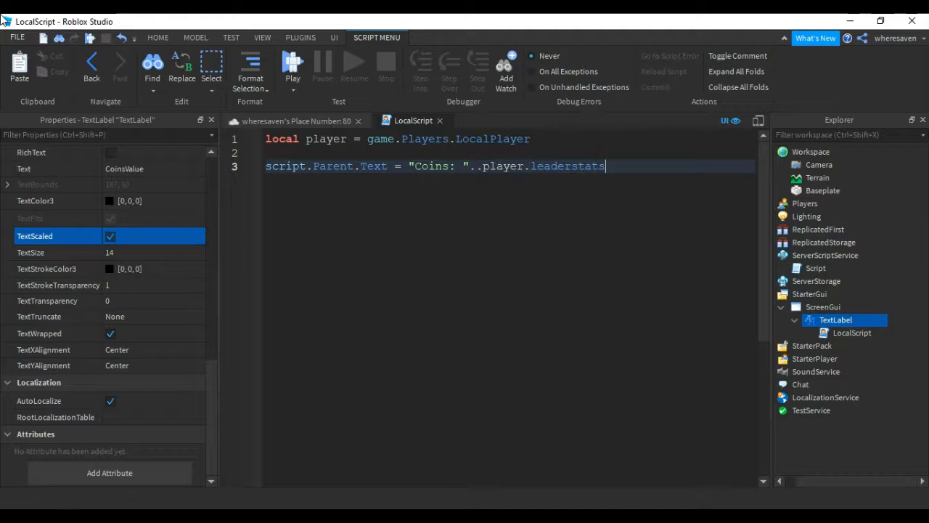
text(.Coins)
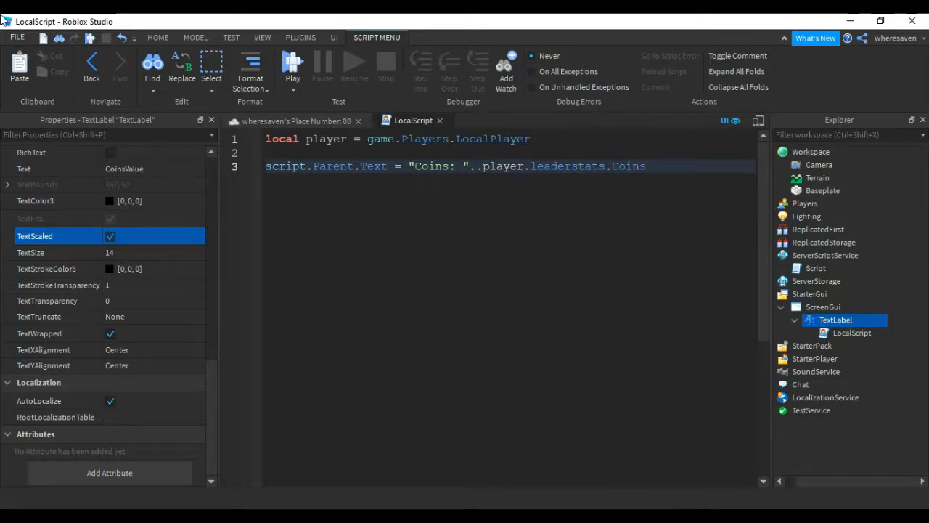
text(.Value)
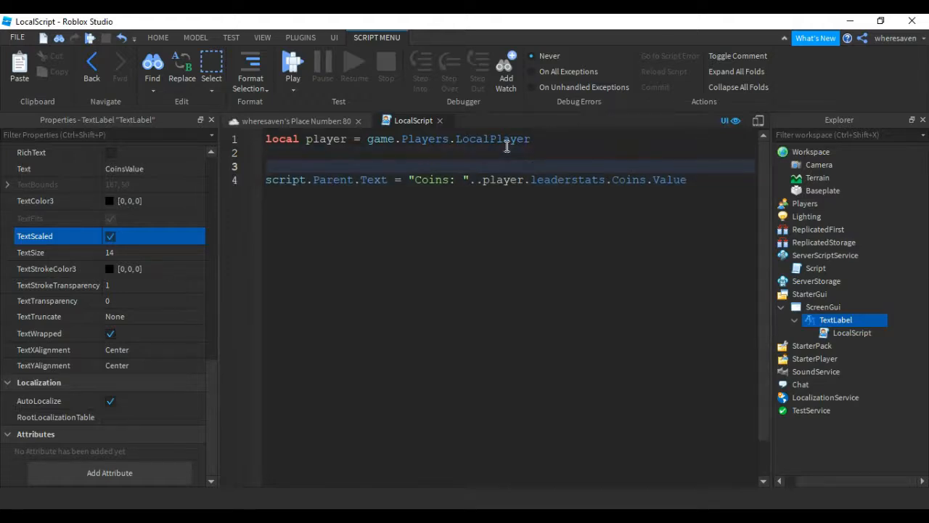
mouse_move(311, 108)
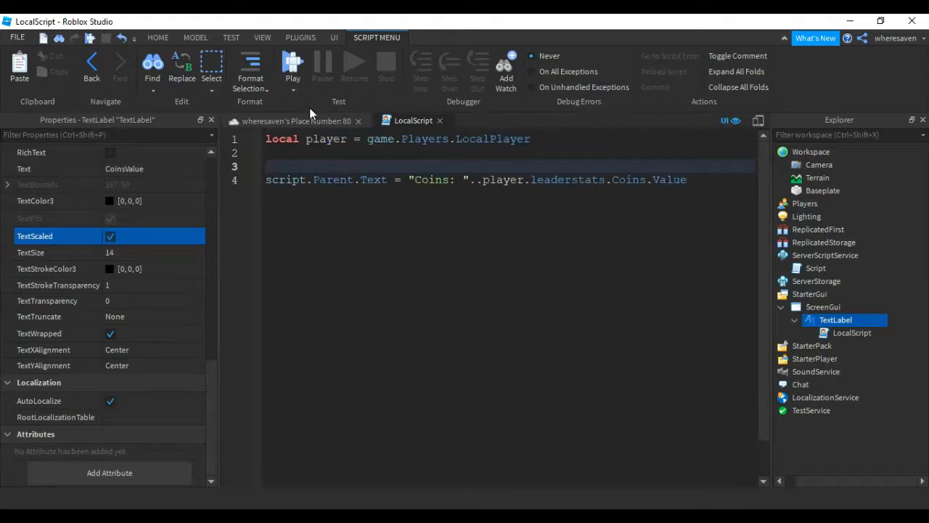
click(340, 38)
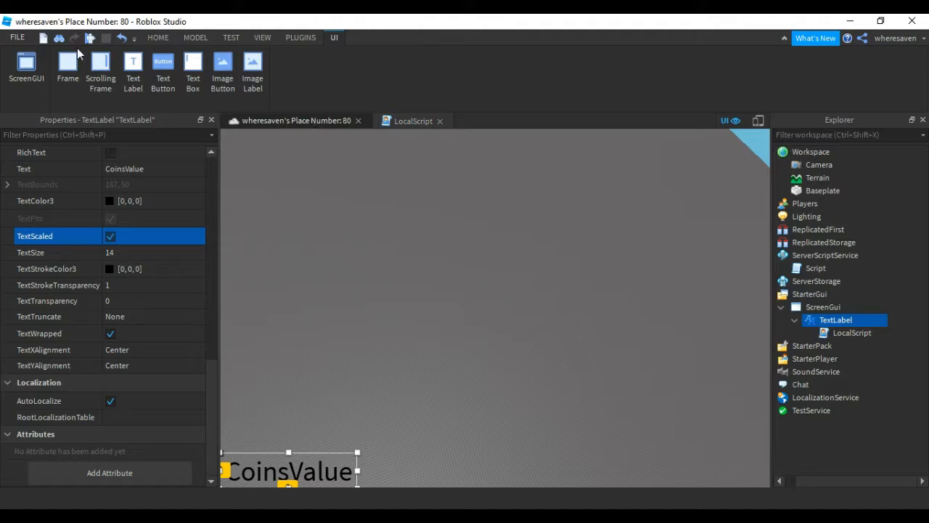